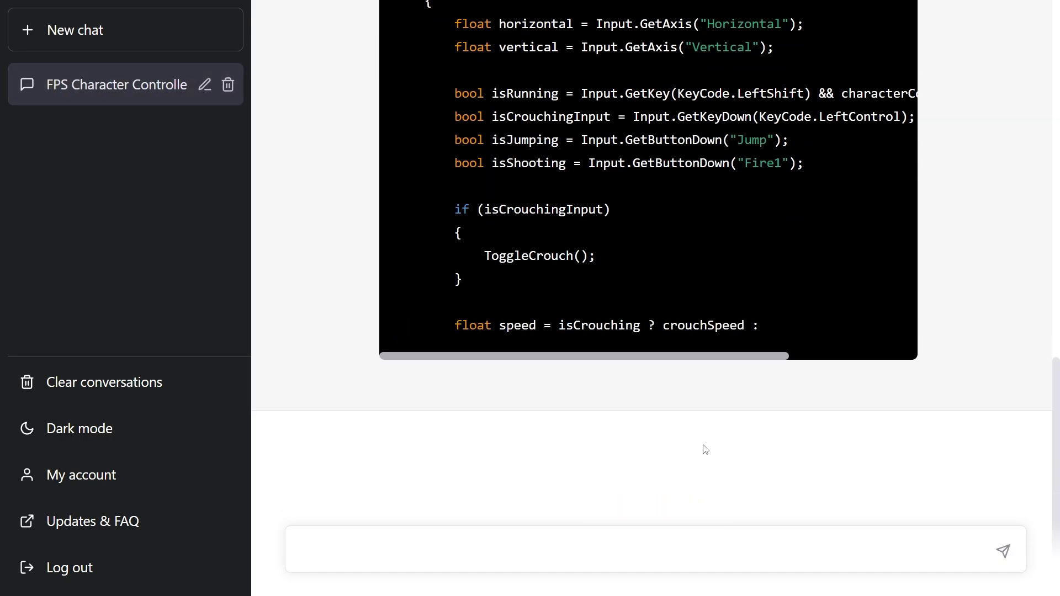
pyautogui.write('continue')
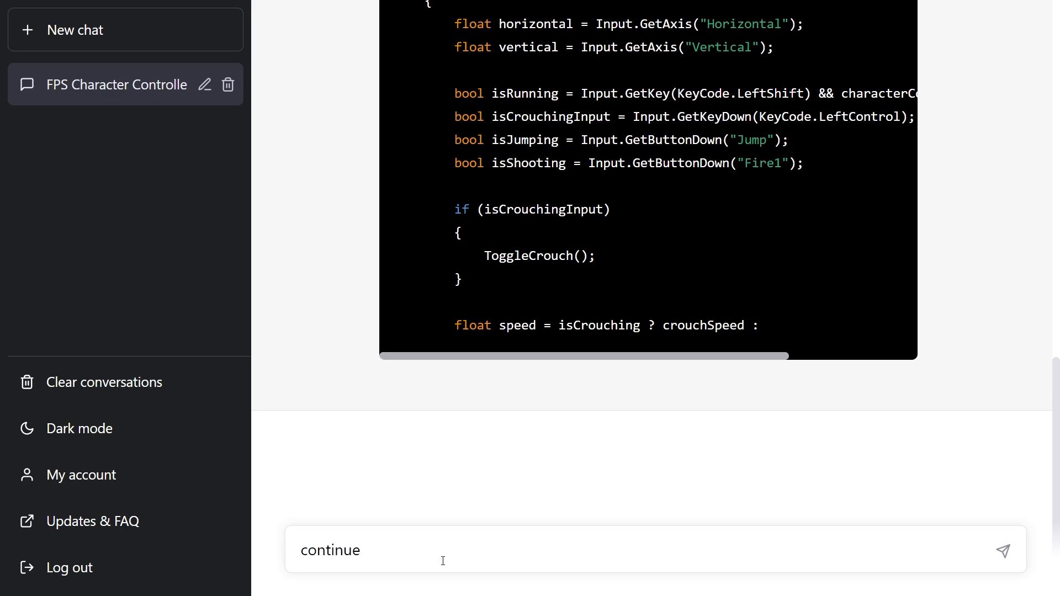